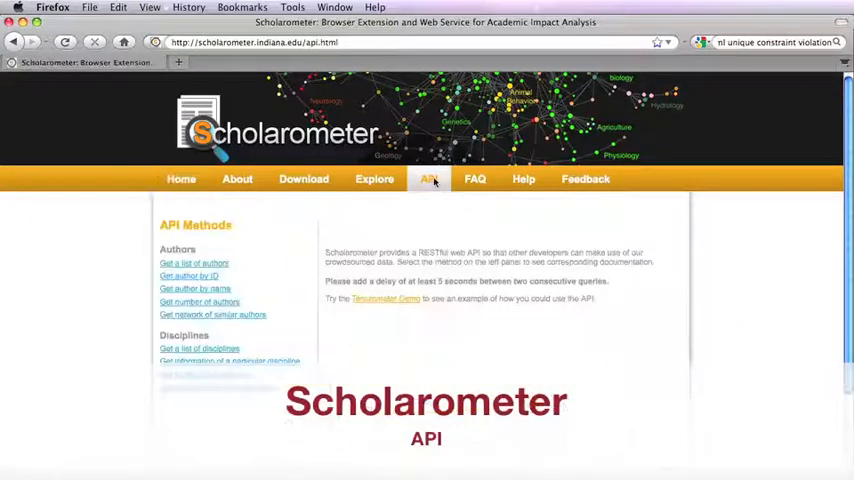
# In the Tenurometer demo, query the scholar 'e ostrom' and return to the API documentation.
pyautogui.click(384, 298)
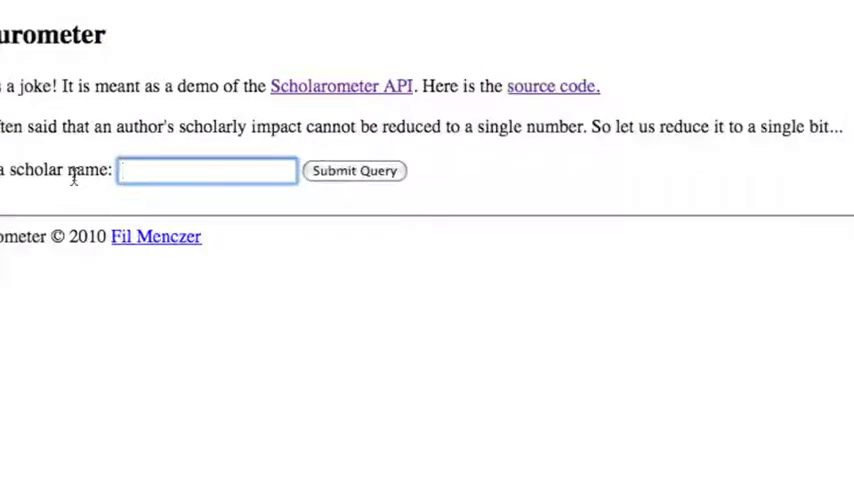
pyautogui.write('e ostrom')
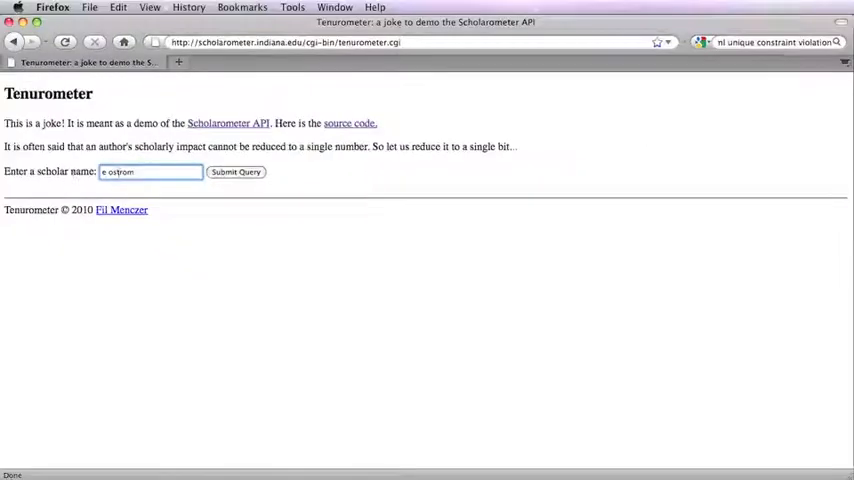
pyautogui.click(236, 172)
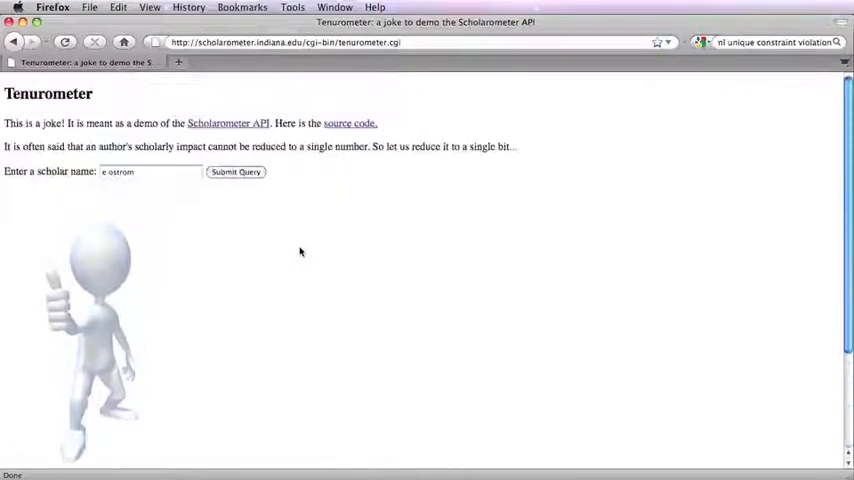
pyautogui.click(348, 122)
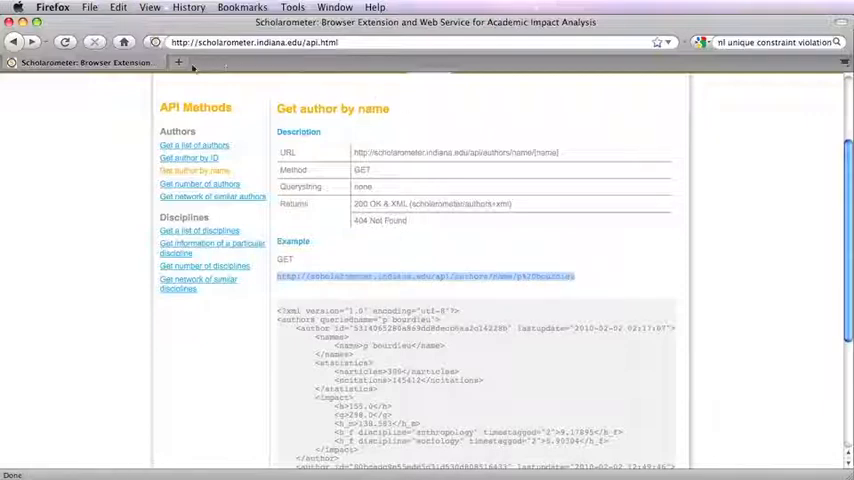
# Run the Get-author-by-name example request with the name changed to 'e ostrom'.
pyautogui.click(424, 276)
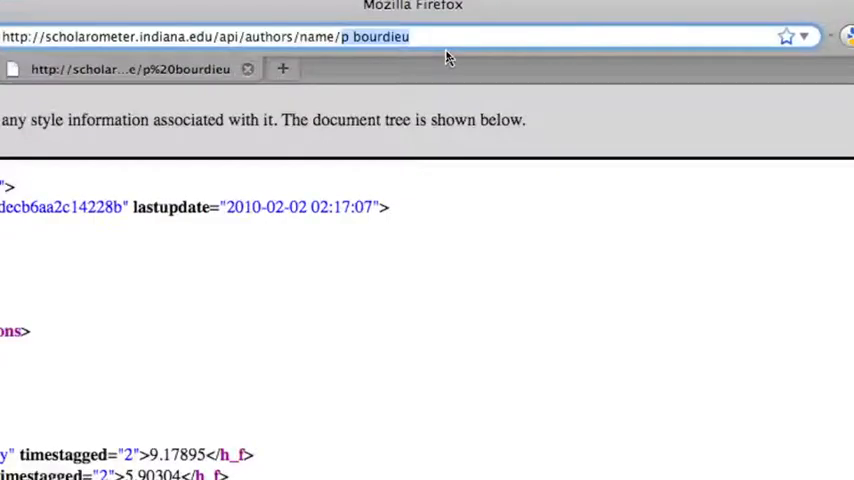
pyautogui.write('e ostrom')
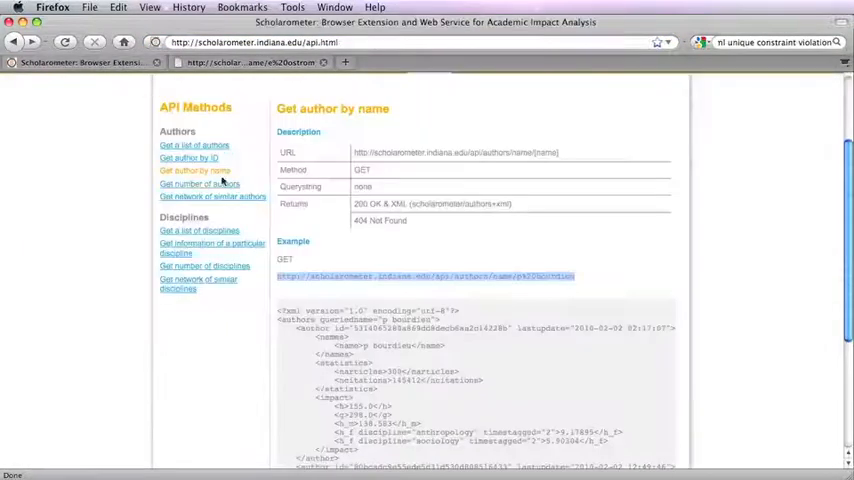
# Run the similar-authors network example request with maxnodes set to 10, returning GraphML.
pyautogui.click(200, 184)
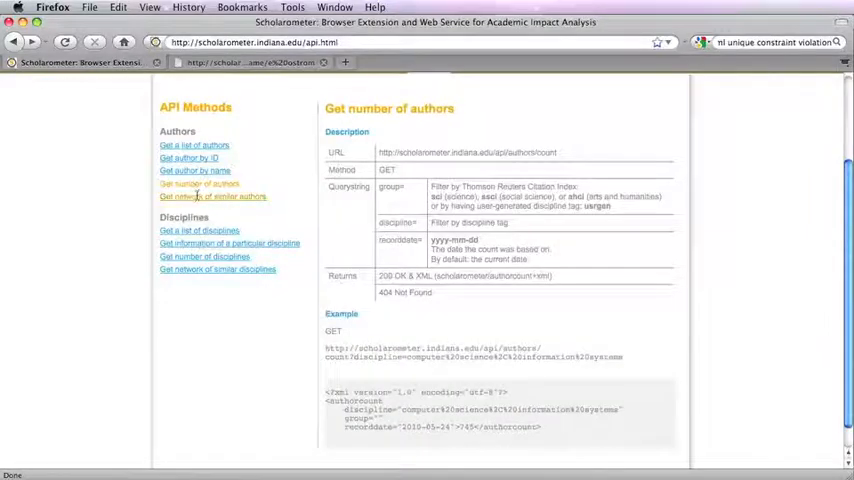
pyautogui.click(212, 196)
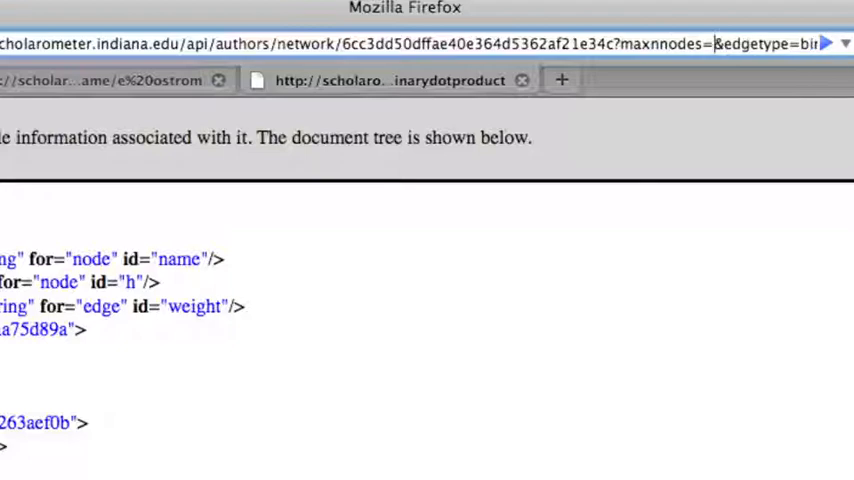
pyautogui.write('10')
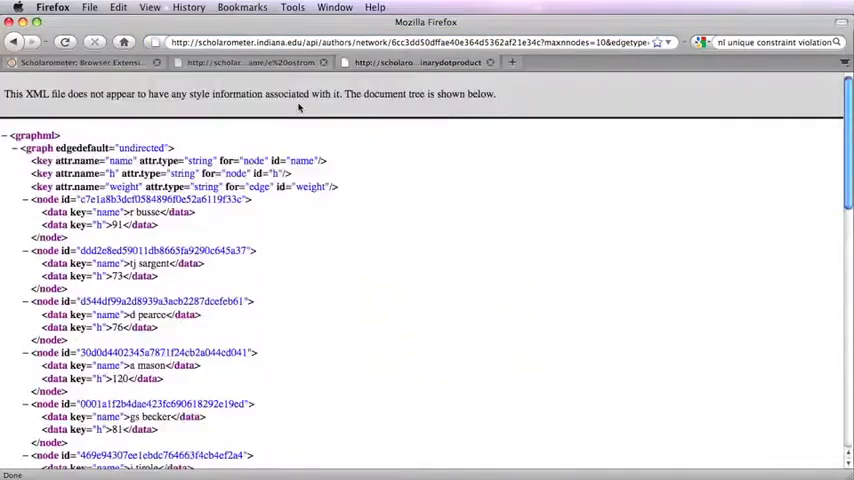
# Save the GraphML response page as similar_network.graphml via Save Page As.
pyautogui.click(88, 8)
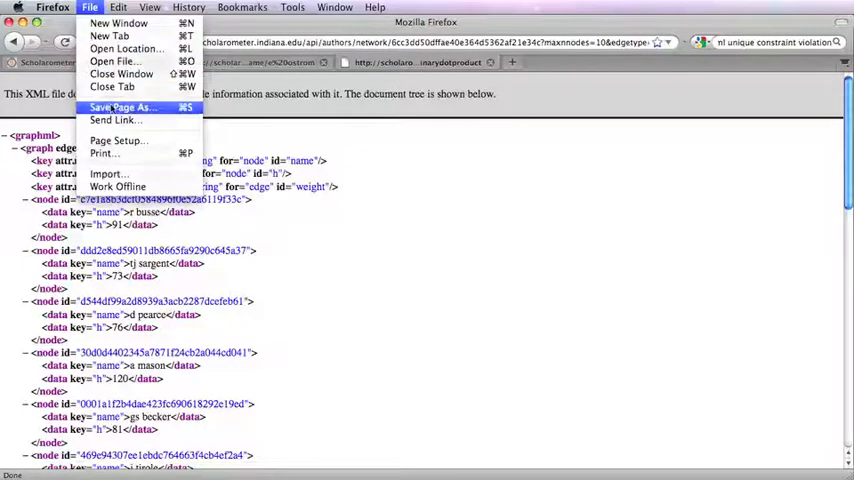
pyautogui.click(120, 108)
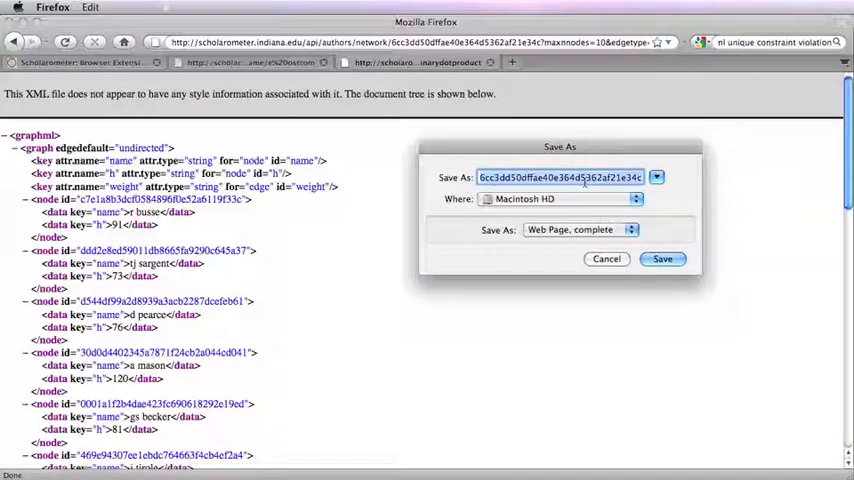
pyautogui.write('similar_network')
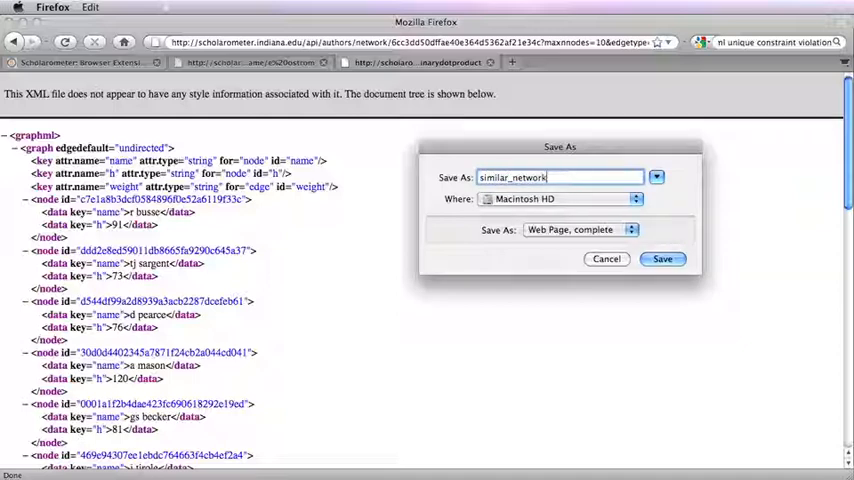
pyautogui.write('.graphml')
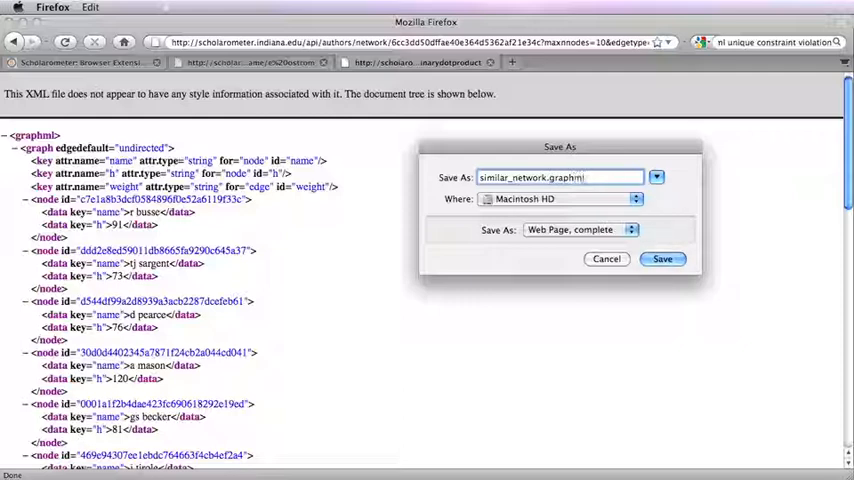
pyautogui.click(662, 260)
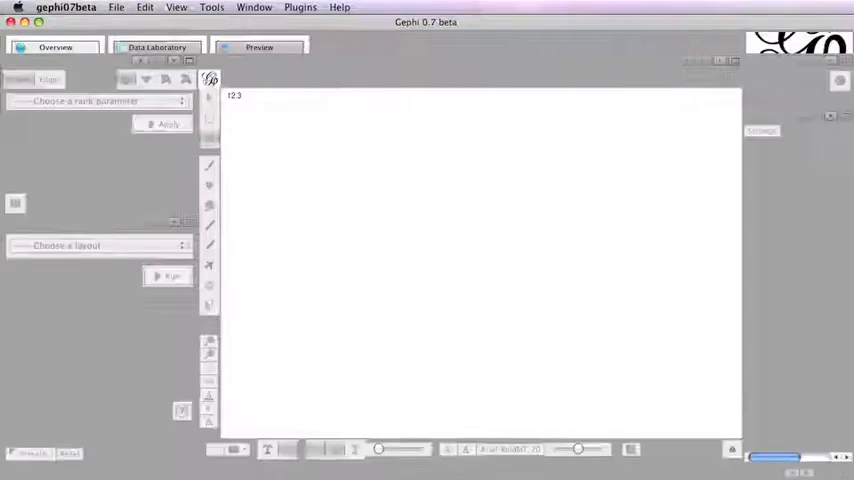
# In Gephi, open similar_network.graphml, loading a 10-node, 36-edge graph into a new project.
pyautogui.click(56, 48)
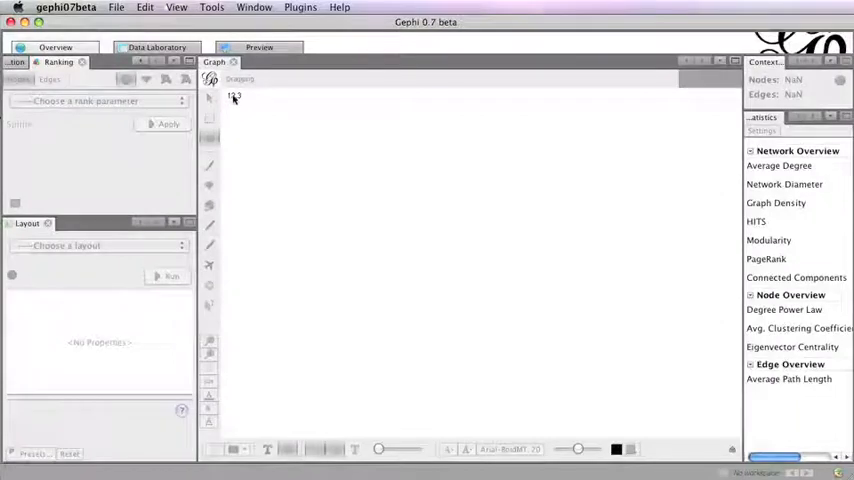
pyautogui.click(116, 8)
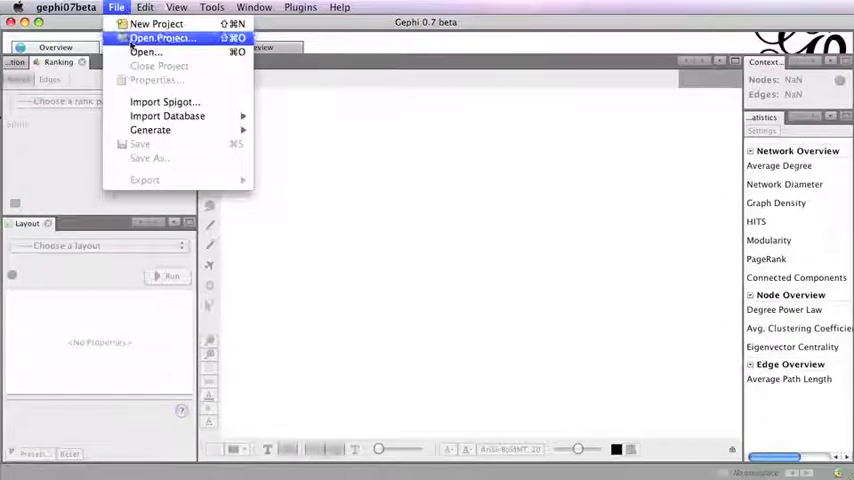
pyautogui.click(162, 36)
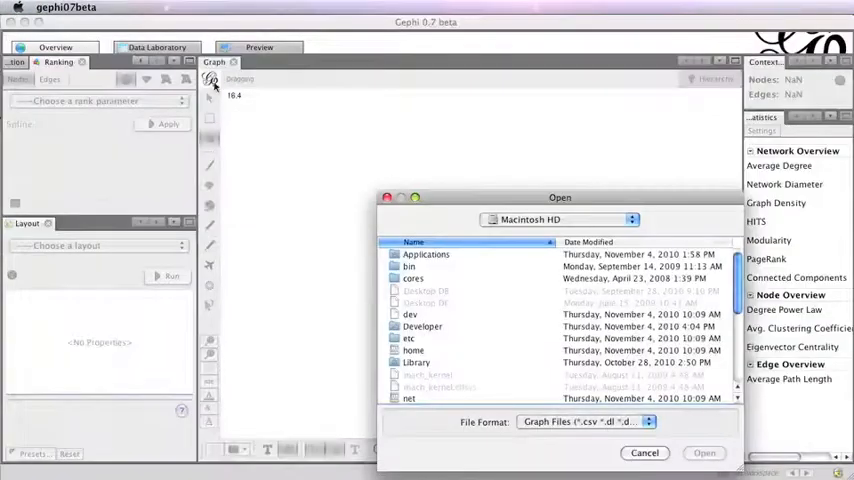
pyautogui.scroll(-3)
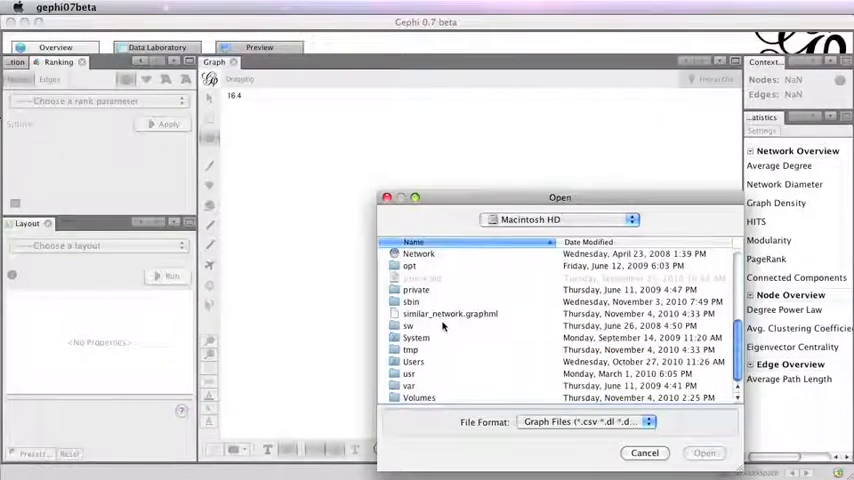
pyautogui.click(704, 452)
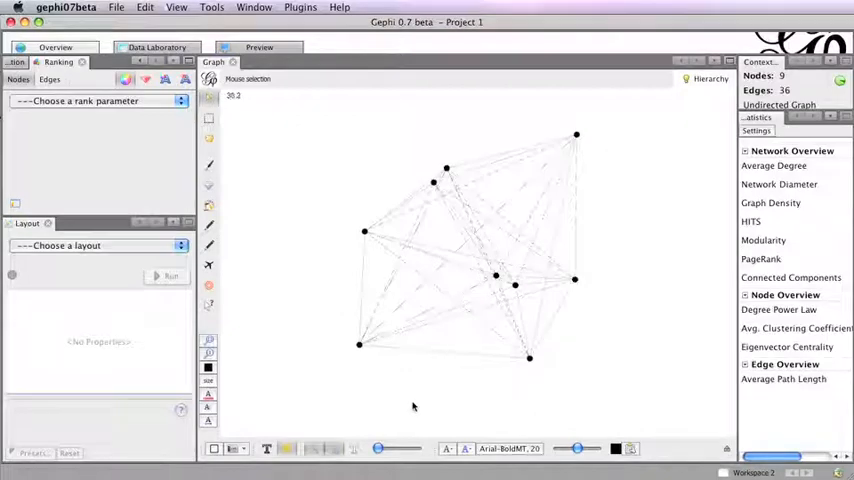
# Tick the name attribute for node labels, review the edge label attributes, and confirm.
pyautogui.moveTo(378, 448); pyautogui.dragTo(384, 448)
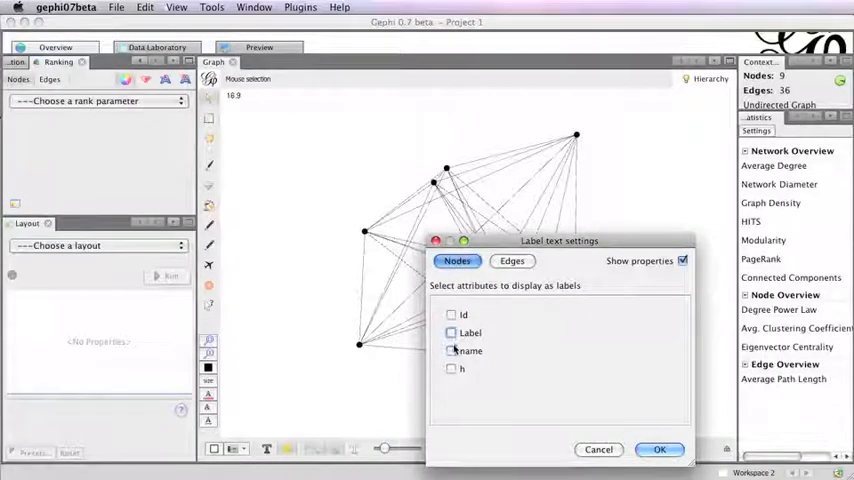
pyautogui.click(512, 260)
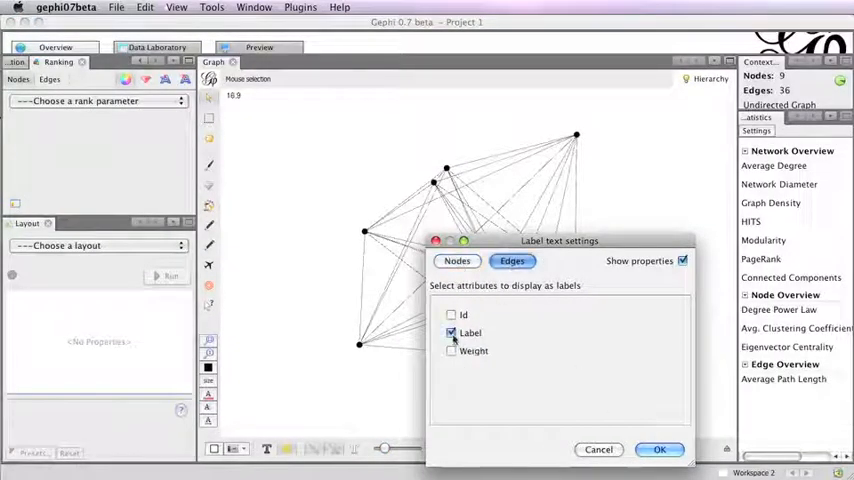
pyautogui.click(660, 448)
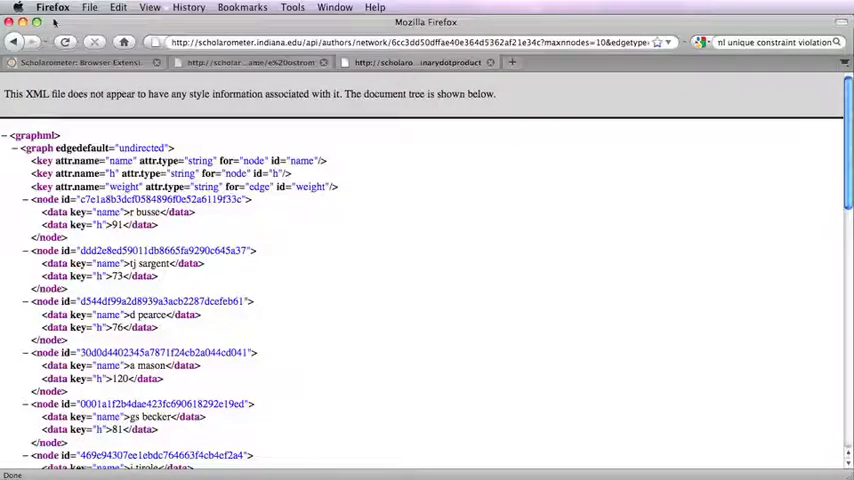
# Back in the API tab, show the 'get information of a particular discipline' method and its example XML.
pyautogui.click(14, 42)
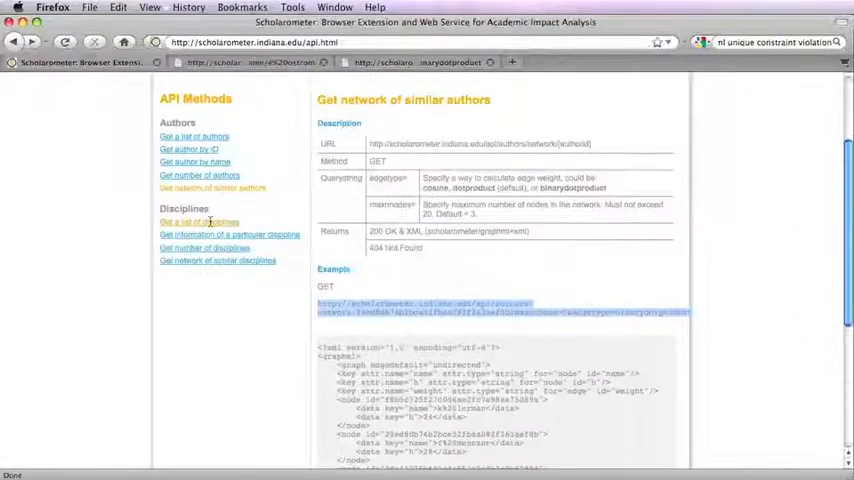
pyautogui.click(230, 236)
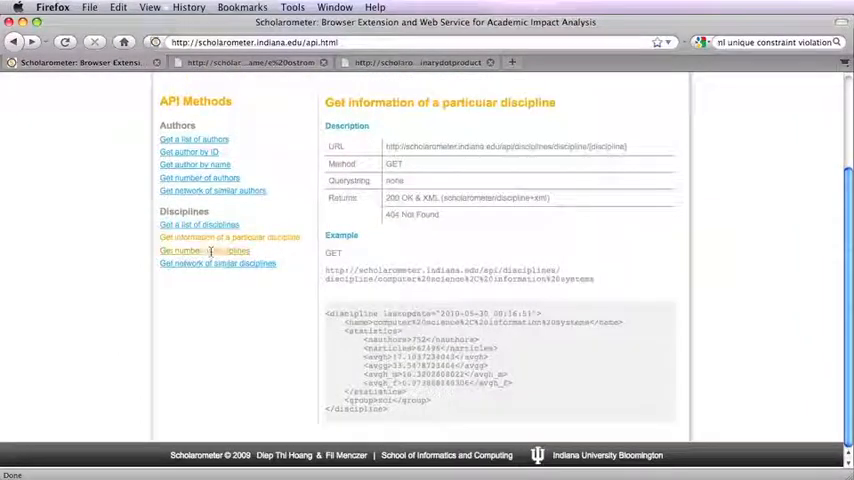